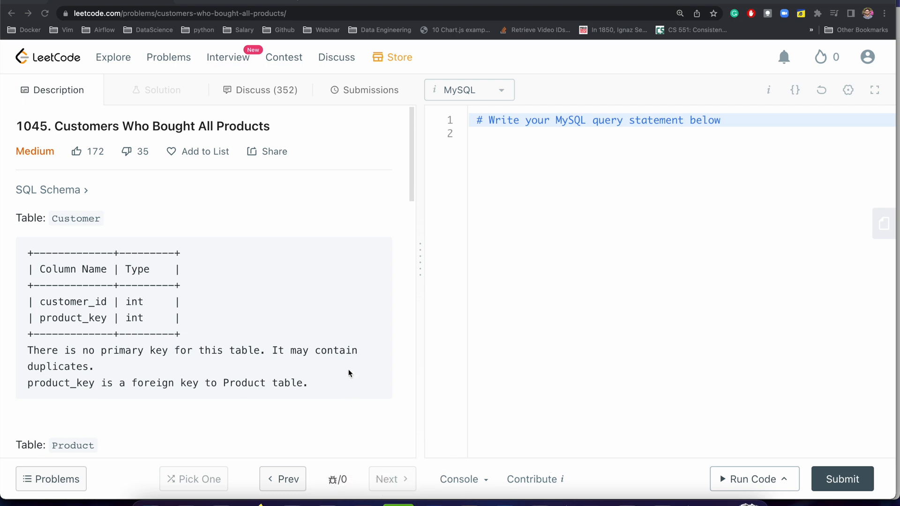
Scroll through the Customer and Product table schemas down to the task statement
{"action": "scroll", "scroll_direction": "down", "scroll_amount": 3}
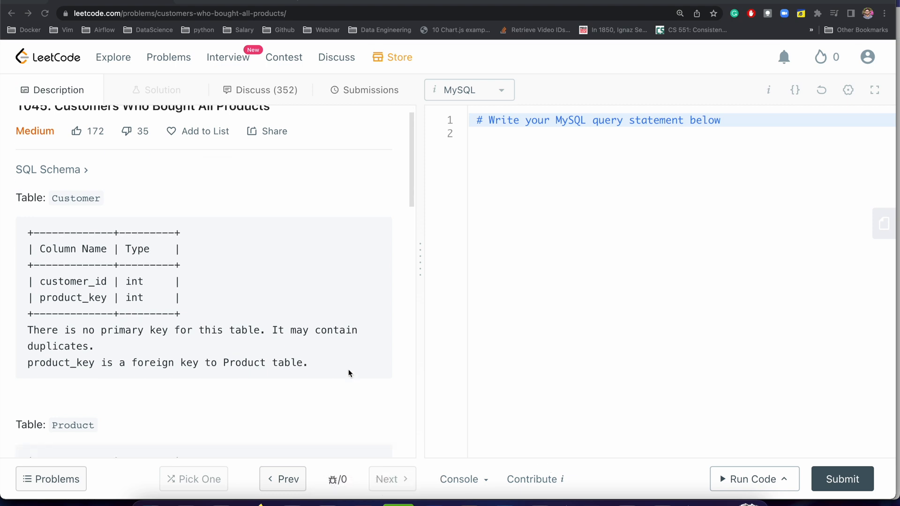
{"action": "scroll", "scroll_direction": "down", "scroll_amount": 3}
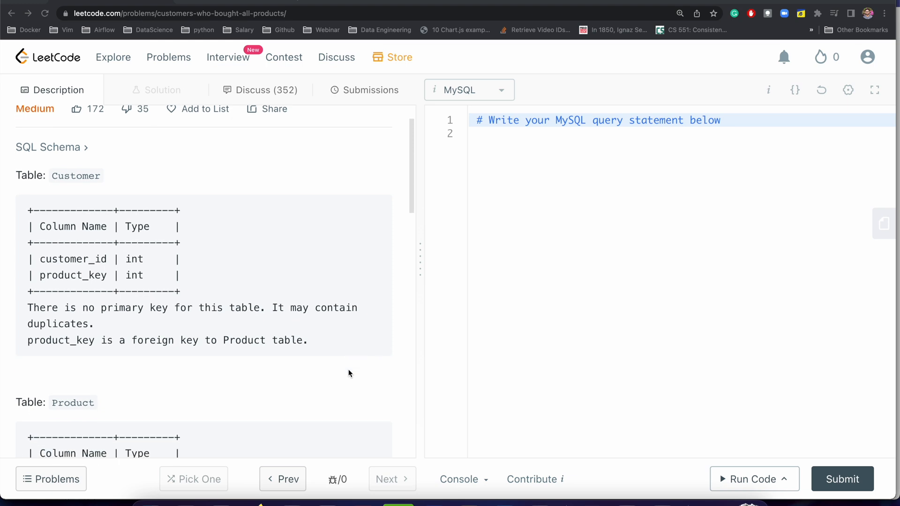
{"action": "scroll", "scroll_direction": "down", "scroll_amount": 3}
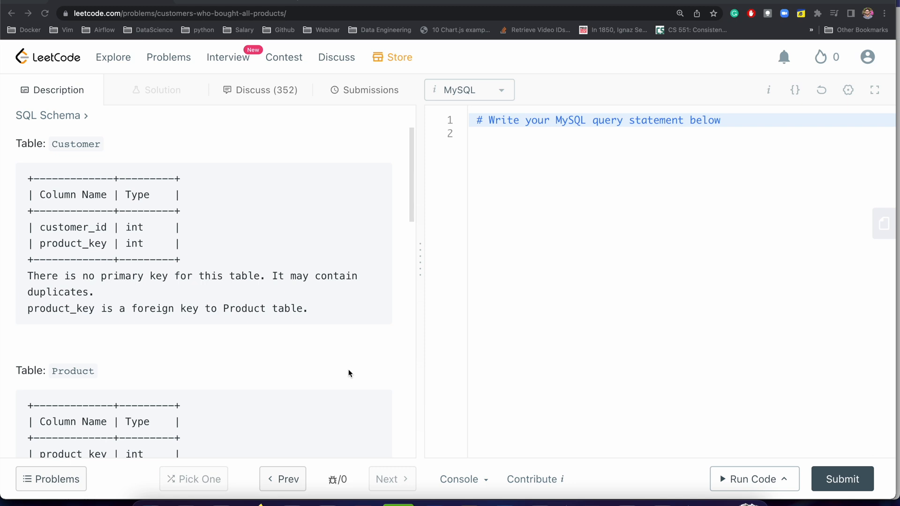
{"action": "scroll", "scroll_direction": "down", "scroll_amount": 3}
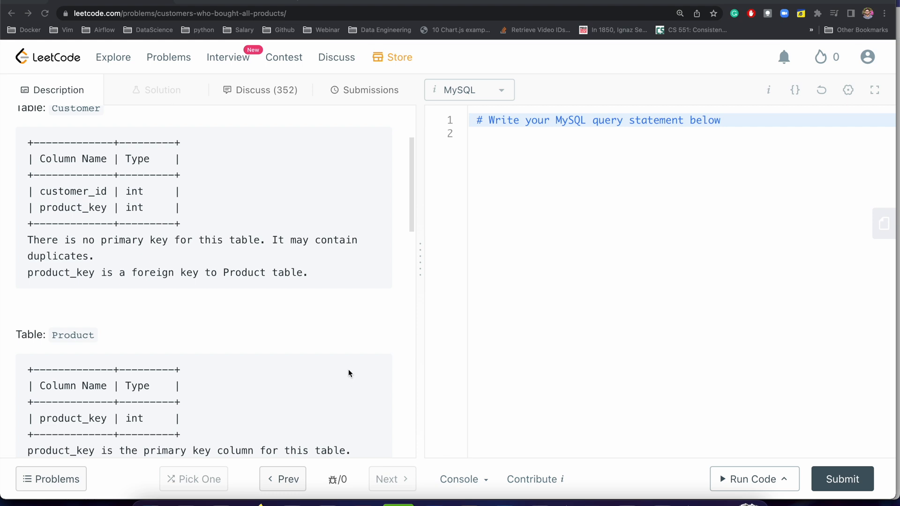
{"action": "scroll", "scroll_direction": "down", "scroll_amount": 3}
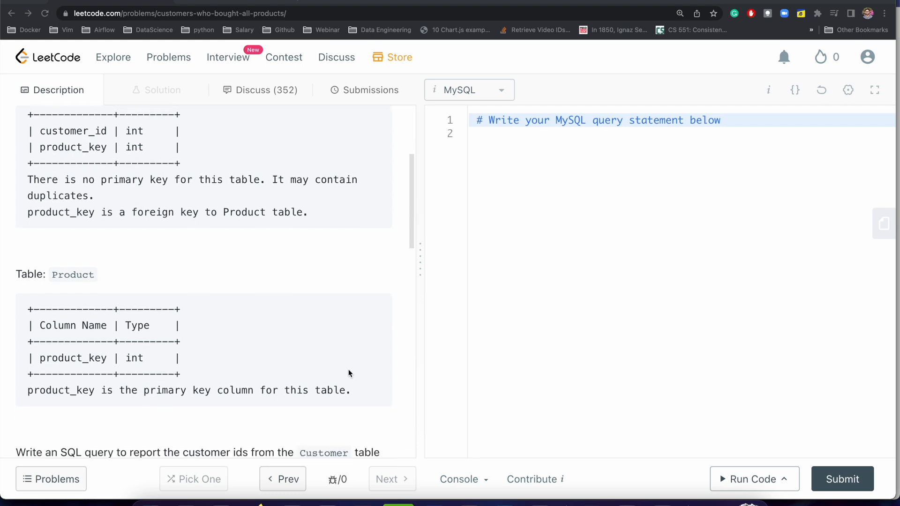
{"action": "scroll", "scroll_direction": "down", "scroll_amount": 3}
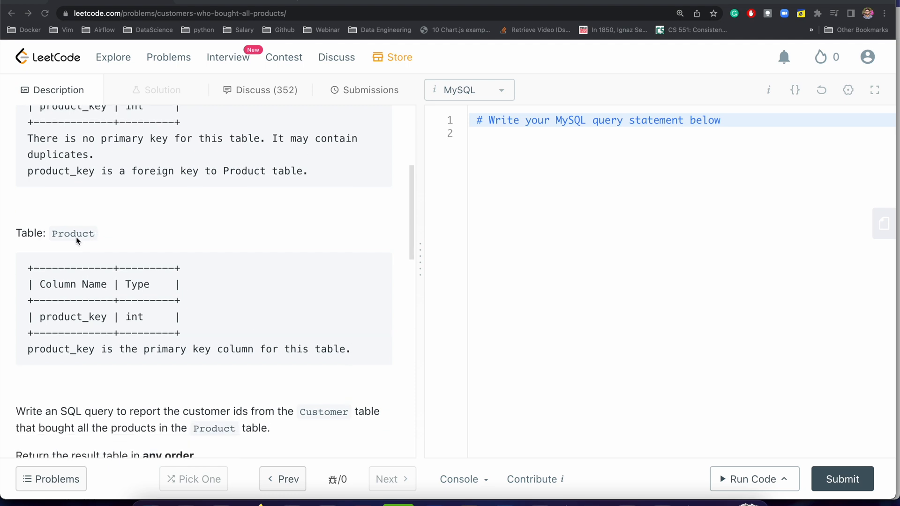
{"action": "scroll", "scroll_direction": "down", "scroll_amount": 3}
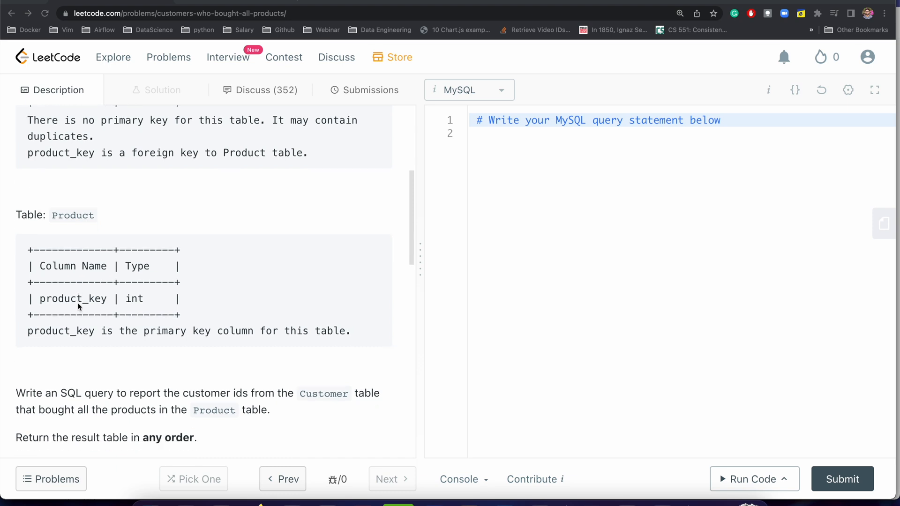
{"action": "scroll", "scroll_direction": "down", "scroll_amount": 3}
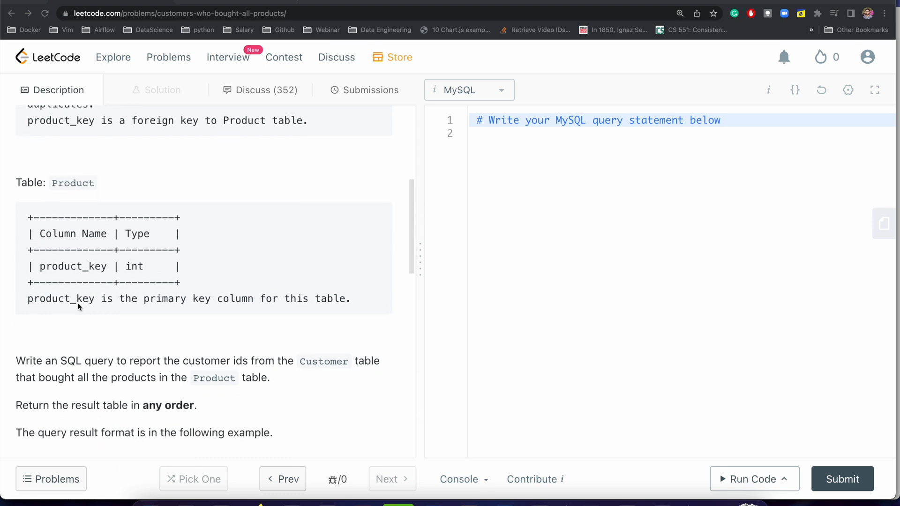
{"action": "scroll", "scroll_direction": "down", "scroll_amount": 3}
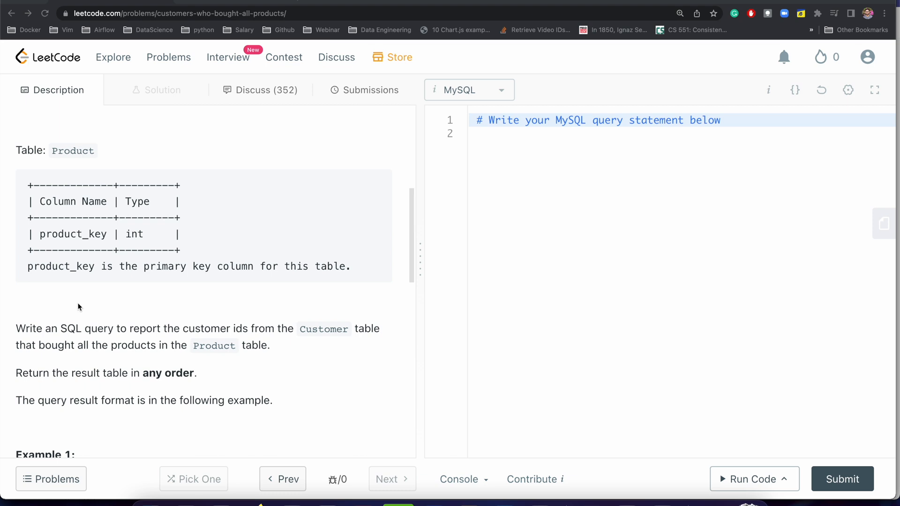
{"action": "mouse_move", "coordinate": [134, 240]}
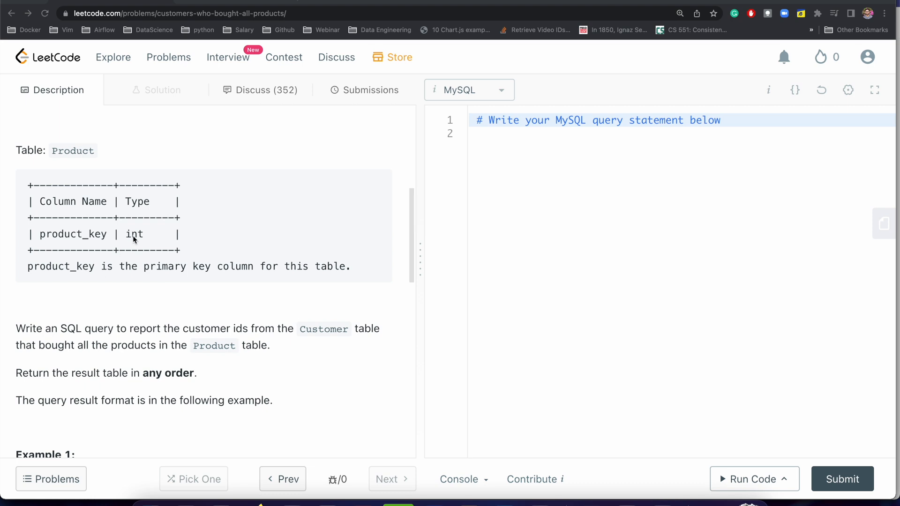
{"action": "scroll", "scroll_direction": "down", "scroll_amount": 3}
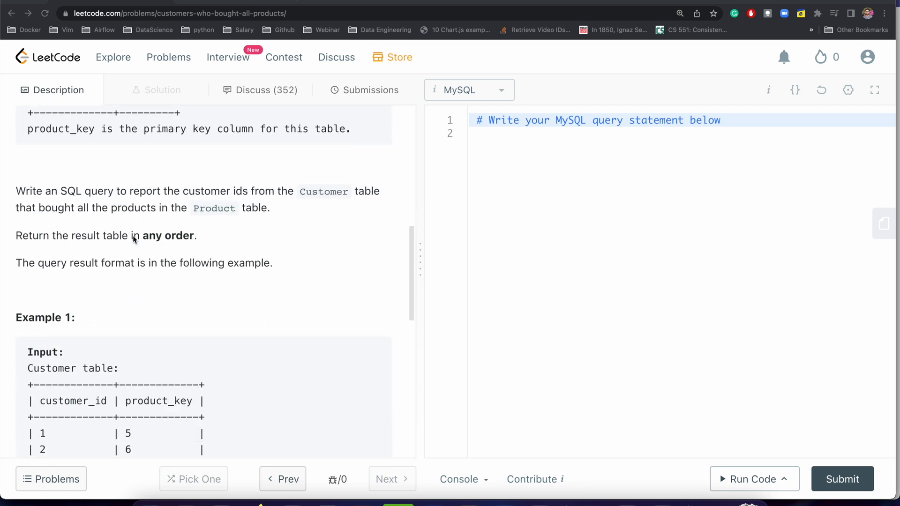
Bring the Example 1 Customer and Product tables into view and place the cursor on editor line 2
{"action": "scroll", "scroll_direction": "down", "scroll_amount": 3}
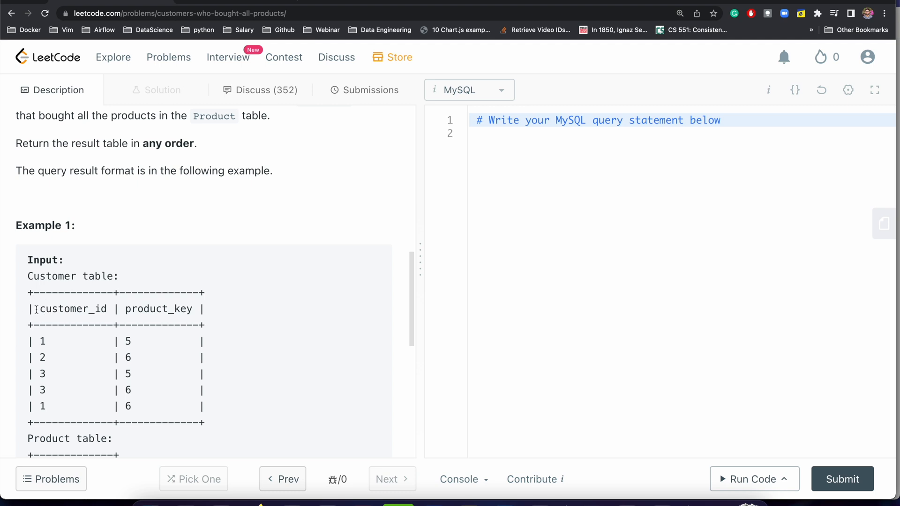
{"action": "mouse_move", "coordinate": [150, 312]}
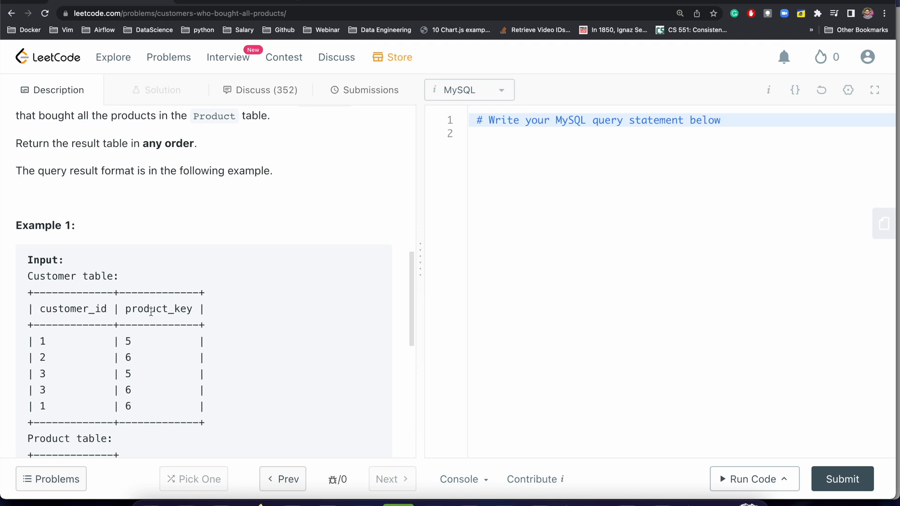
{"action": "scroll", "scroll_direction": "down", "scroll_amount": 3}
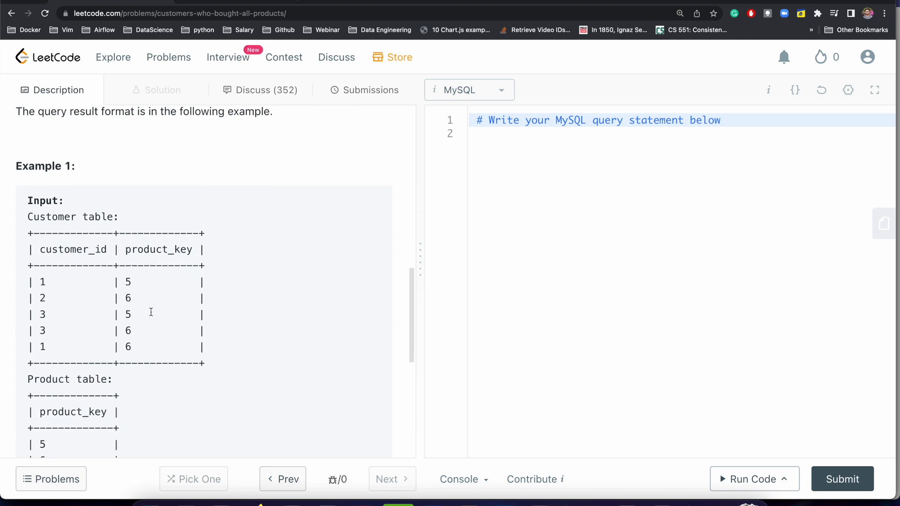
{"action": "scroll", "scroll_direction": "down", "scroll_amount": 3}
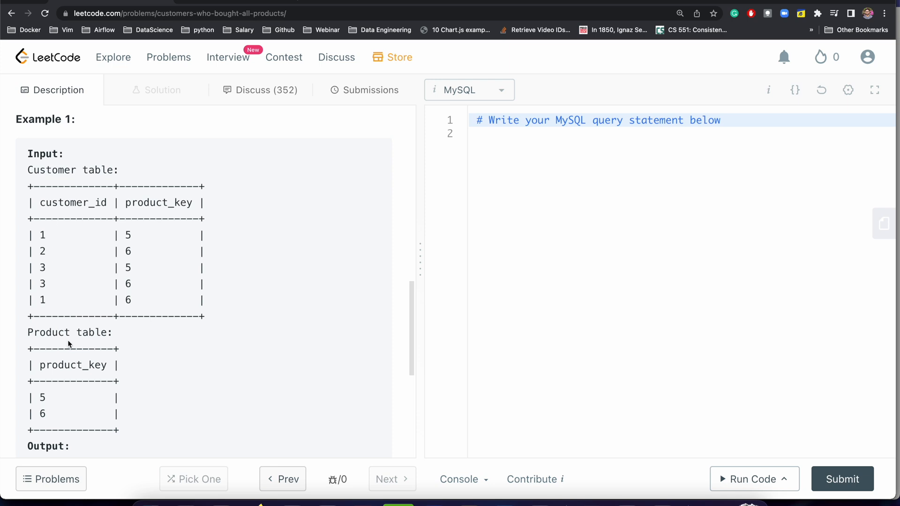
{"action": "left_click", "coordinate": [493, 133]}
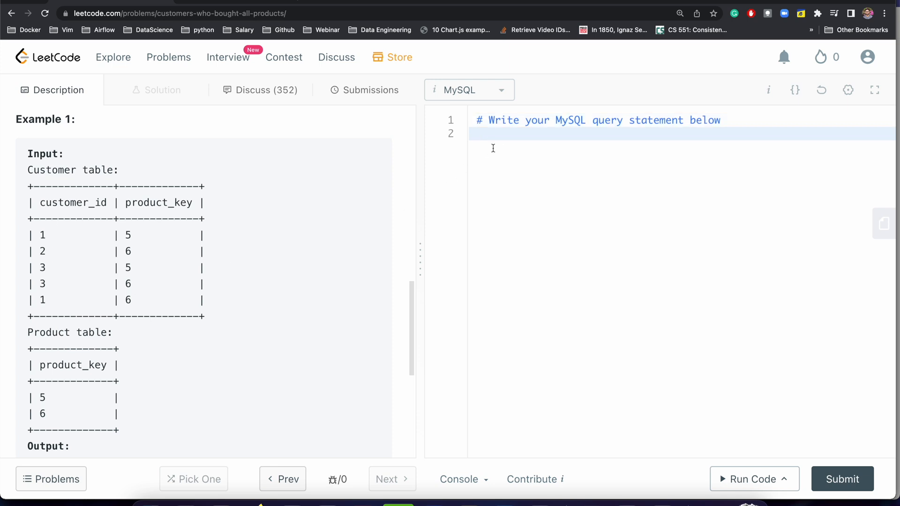
Write 'select … from customer group by customer_id' and begin a HAVING line
{"action": "type", "text": "select"}
{"action": "type", "text": "customer_id"}
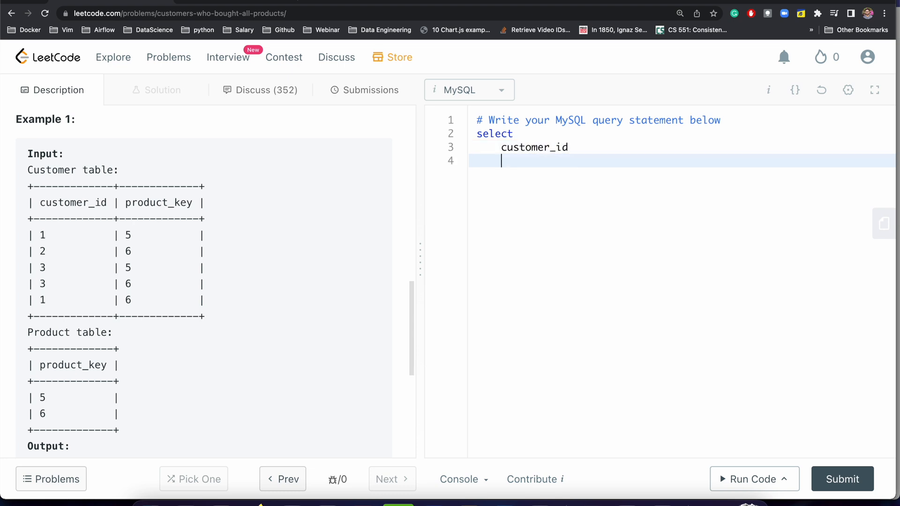
{"action": "type", "text": "from customer"}
{"action": "type", "text": "group"}
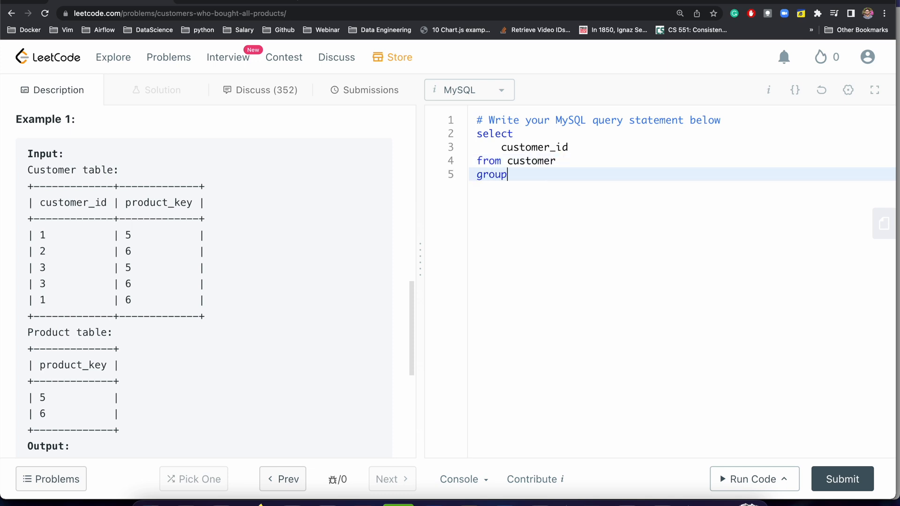
{"action": "type", "text": "by cust"}
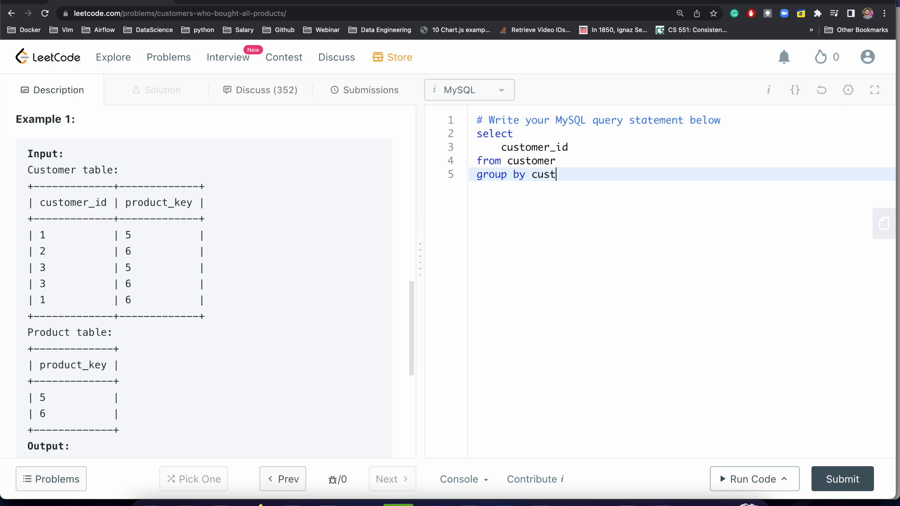
{"action": "type", "text": "omer_id"}
{"action": "type", "text": "having"}
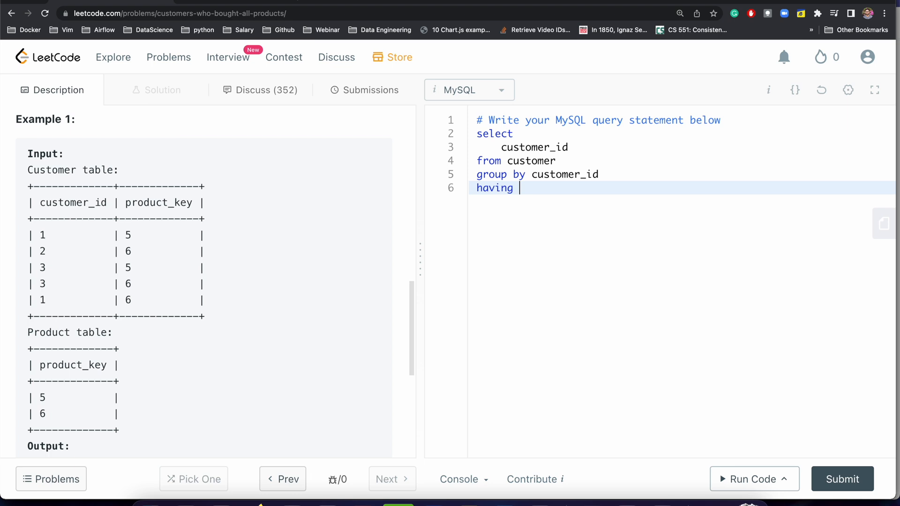
Add the HAVING condition 'count(distinct product_key) = (' to open the subquery
{"action": "type", "text": "cou"}
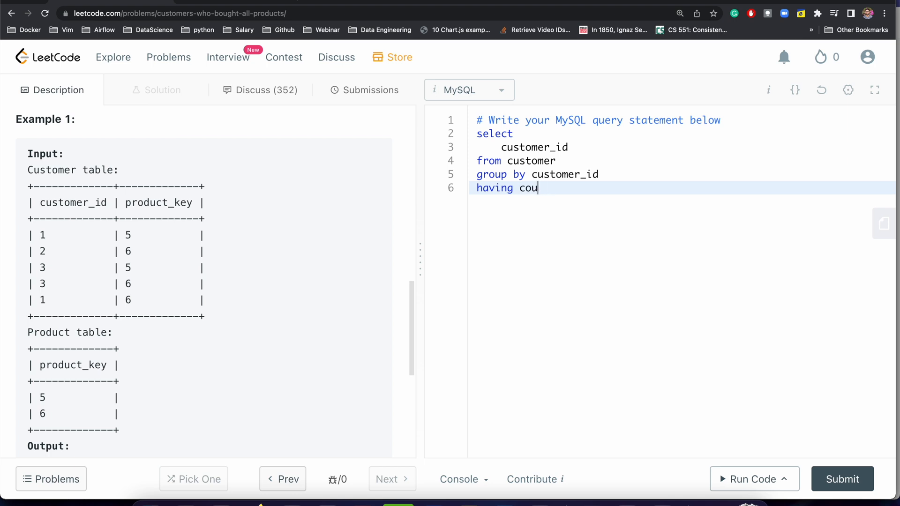
{"action": "key", "text": "Backspace"}
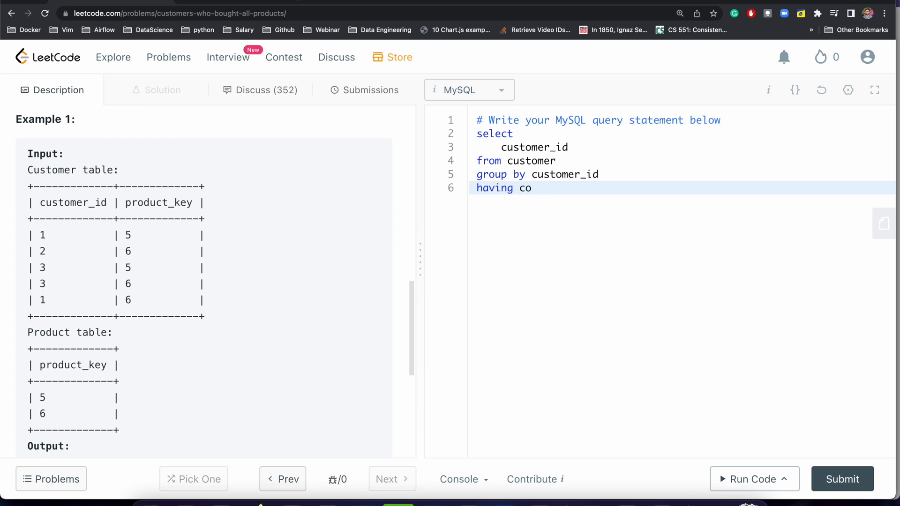
{"action": "type", "text": "unt("}
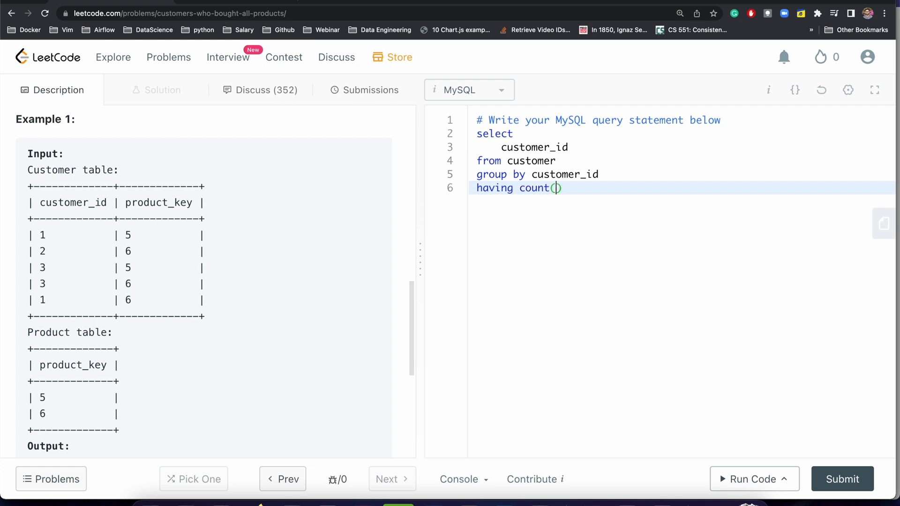
{"action": "type", "text": "distinct"}
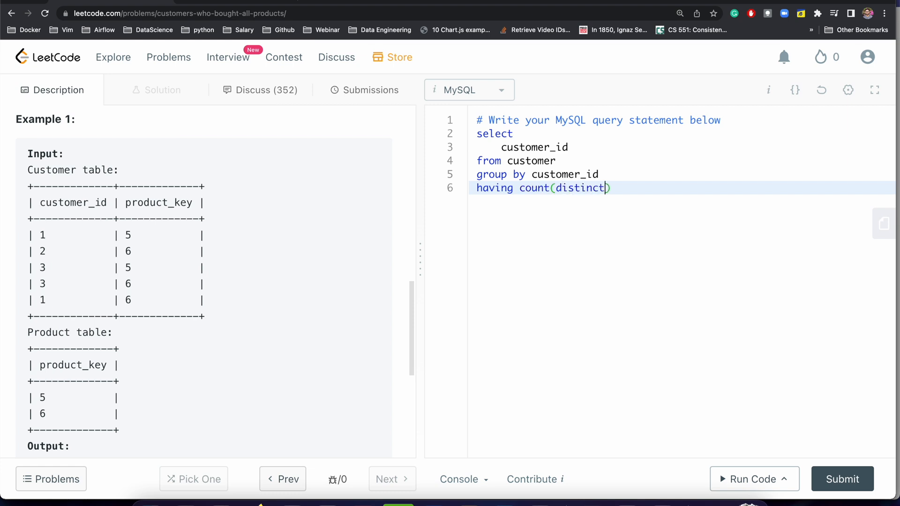
{"action": "type", "text": "\" \""}
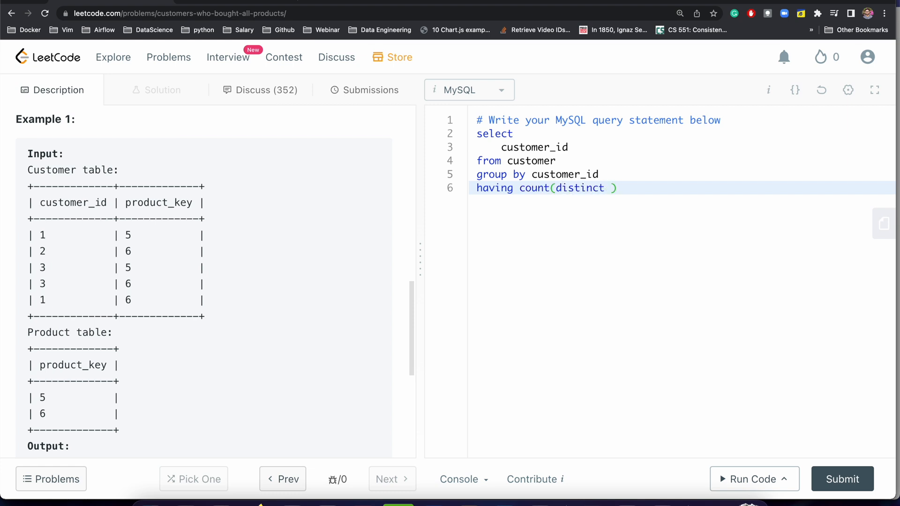
{"action": "type", "text": "produc"}
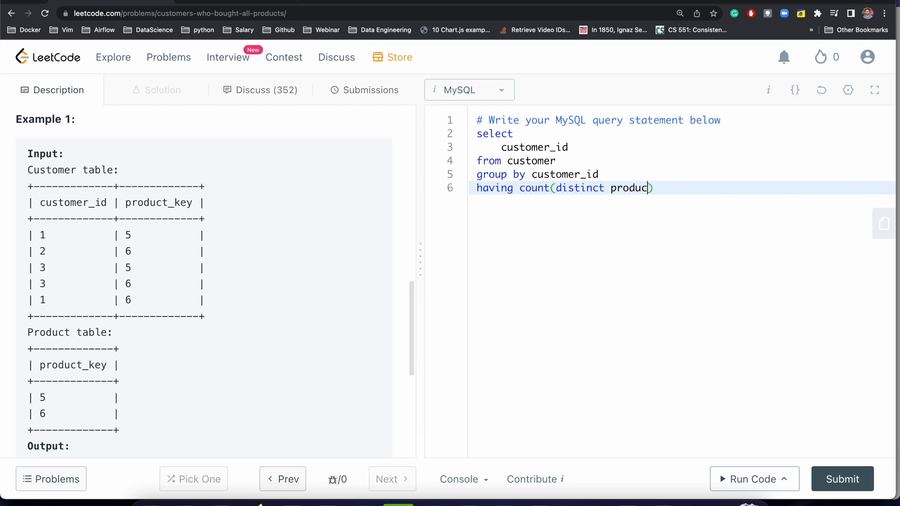
{"action": "type", "text": "t_key"}
{"action": "type", "text": "s"}
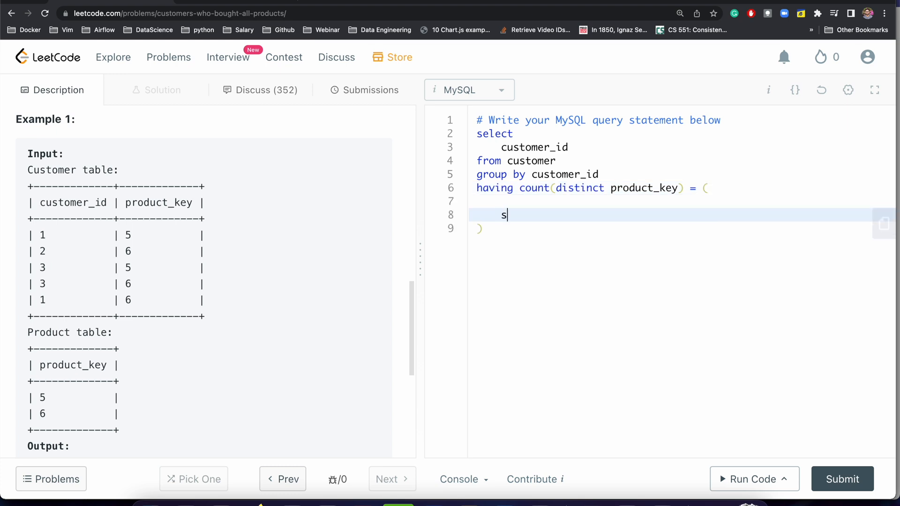
Finish the subquery 'select count(product_key) from product', remove the blank line, and run the query
{"action": "type", "text": "elect count"}
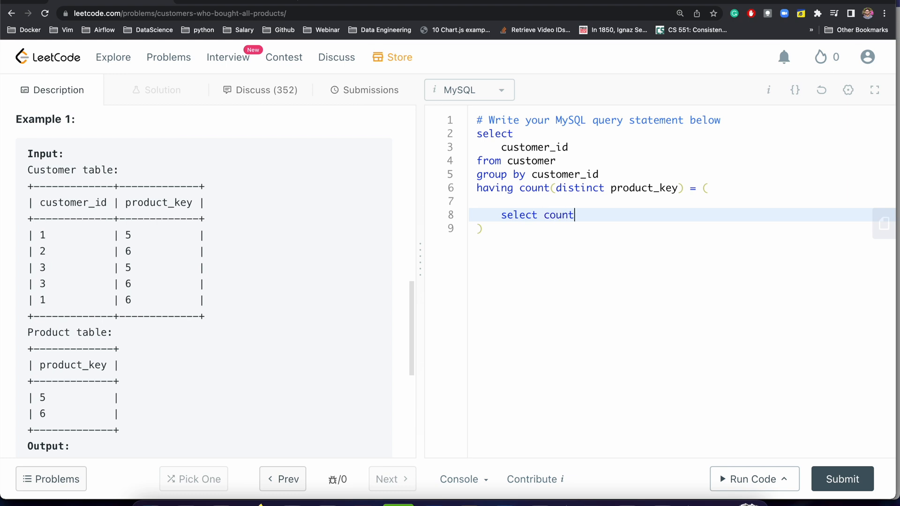
{"action": "type", "text": "(prod"}
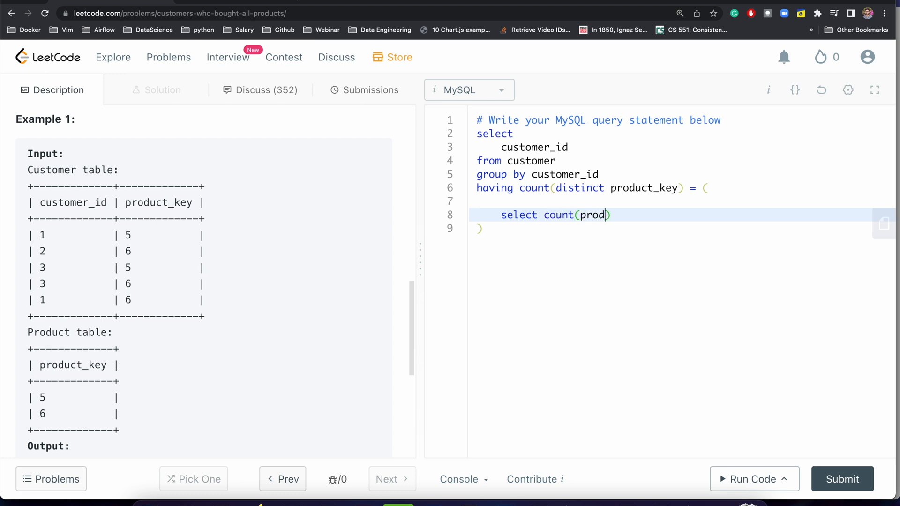
{"action": "type", "text": "uct_key"}
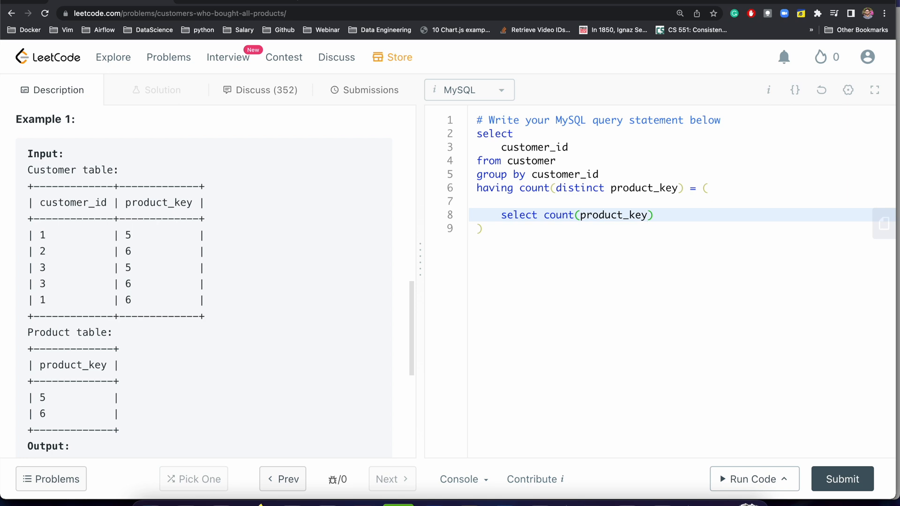
{"action": "type", "text": "from pr"}
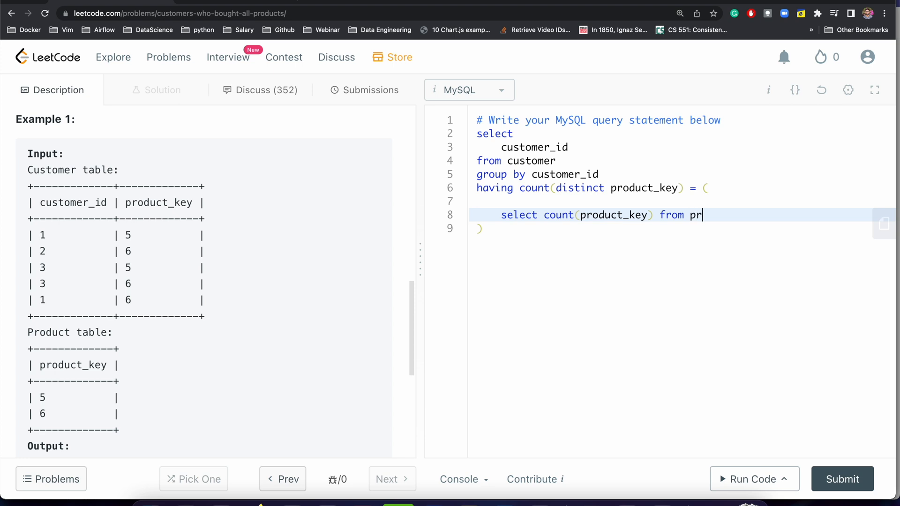
{"action": "type", "text": "oduct"}
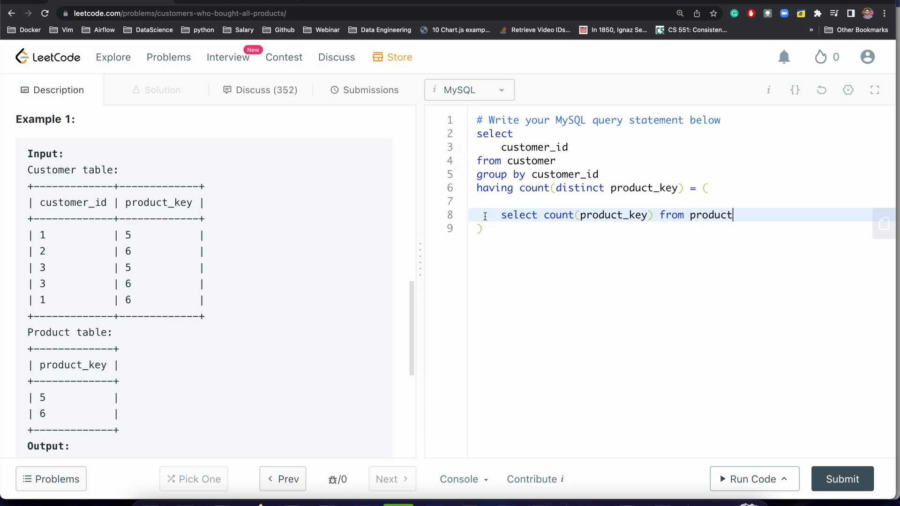
{"action": "key", "text": "Backspace"}
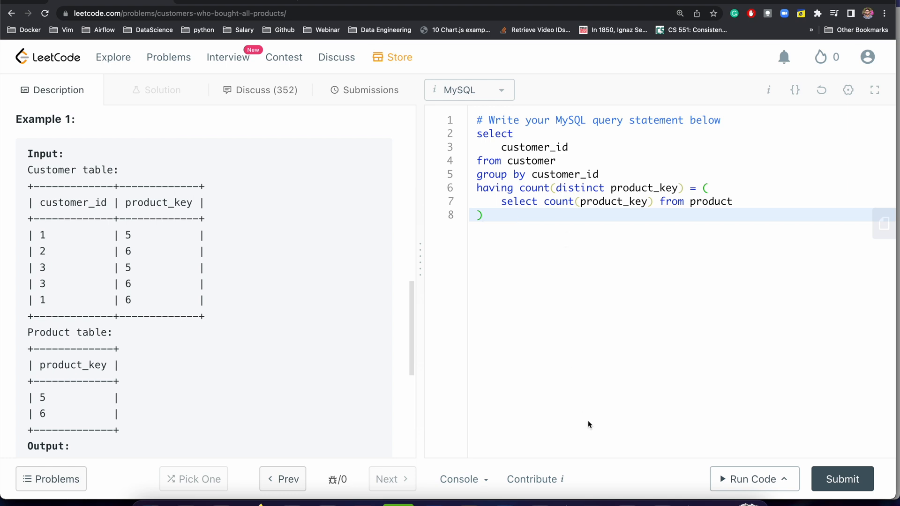
{"action": "left_click", "coordinate": [752, 479]}
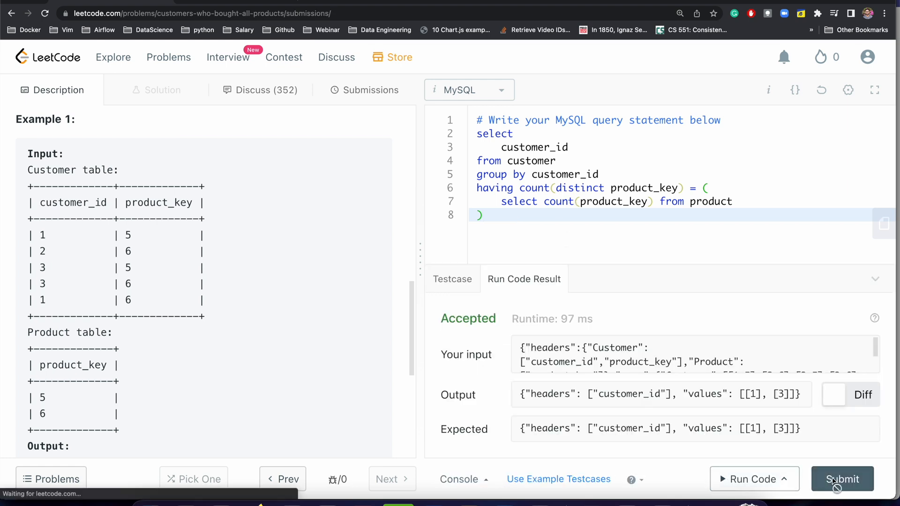
Submit the solution, accepted at 577 ms, and return to the Description tab
{"action": "left_click", "coordinate": [842, 492]}
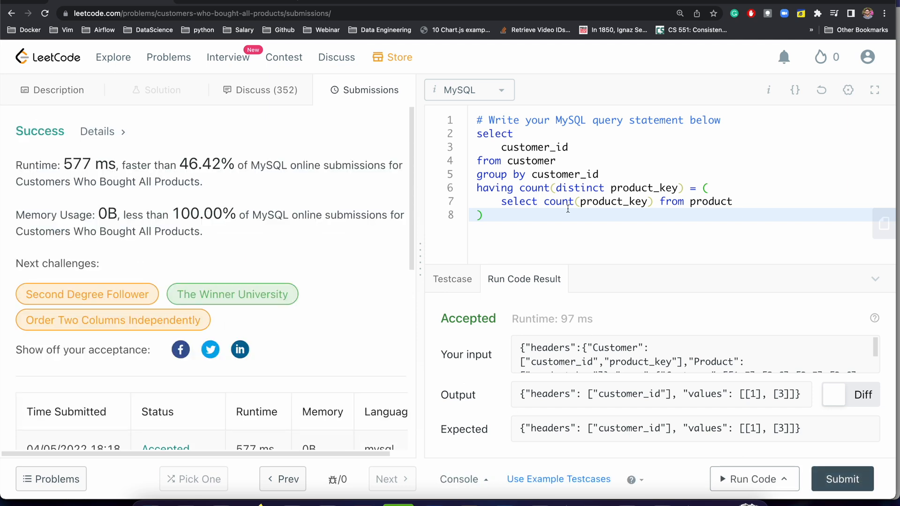
{"action": "left_click", "coordinate": [58, 90]}
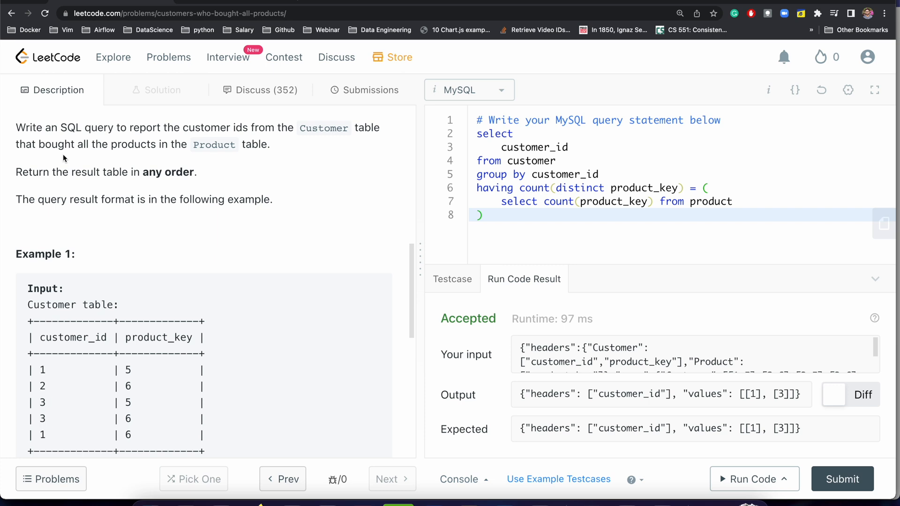
{"action": "scroll", "scroll_direction": "down", "scroll_amount": 3}
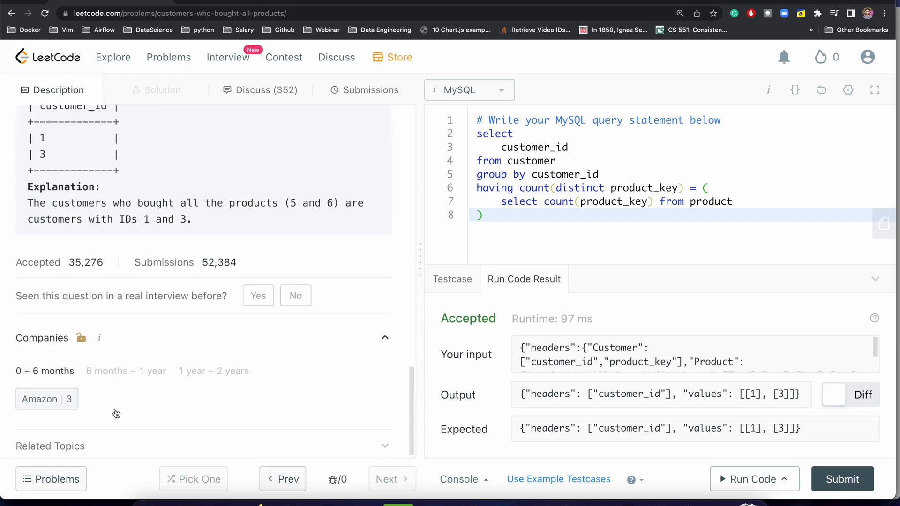
{"action": "mouse_move", "coordinate": [56, 403]}
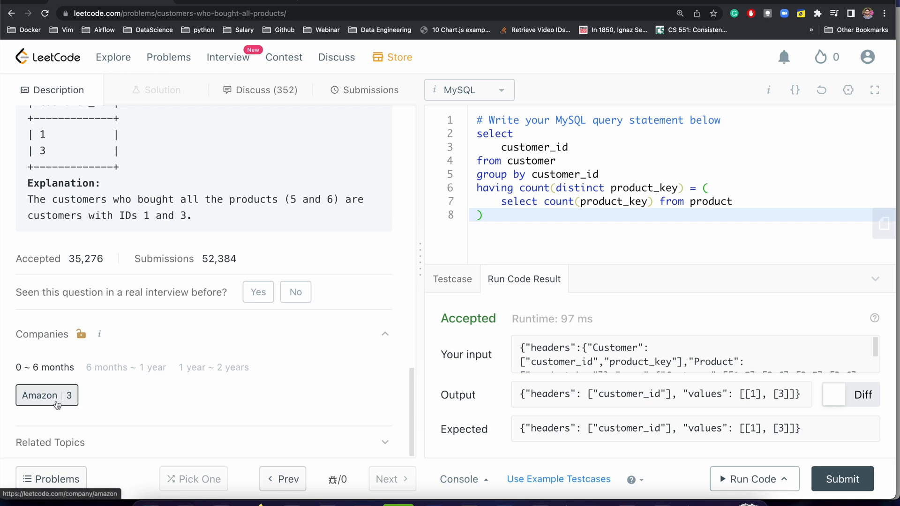